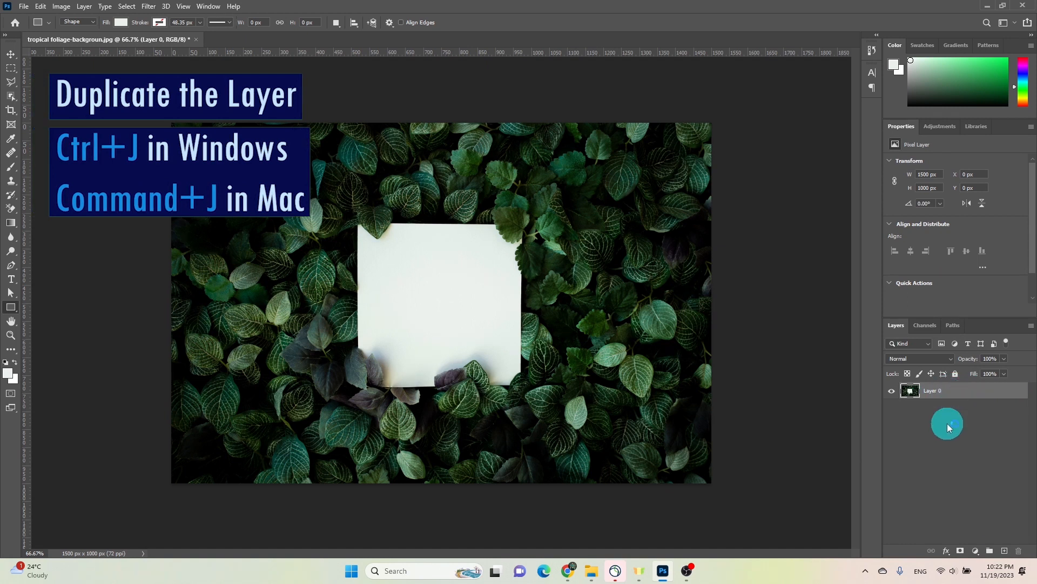
Step: Duplicate Layer 0 with Ctrl+J to create Layer 0 copy
{"action": "key", "text": "ctrl+j"}
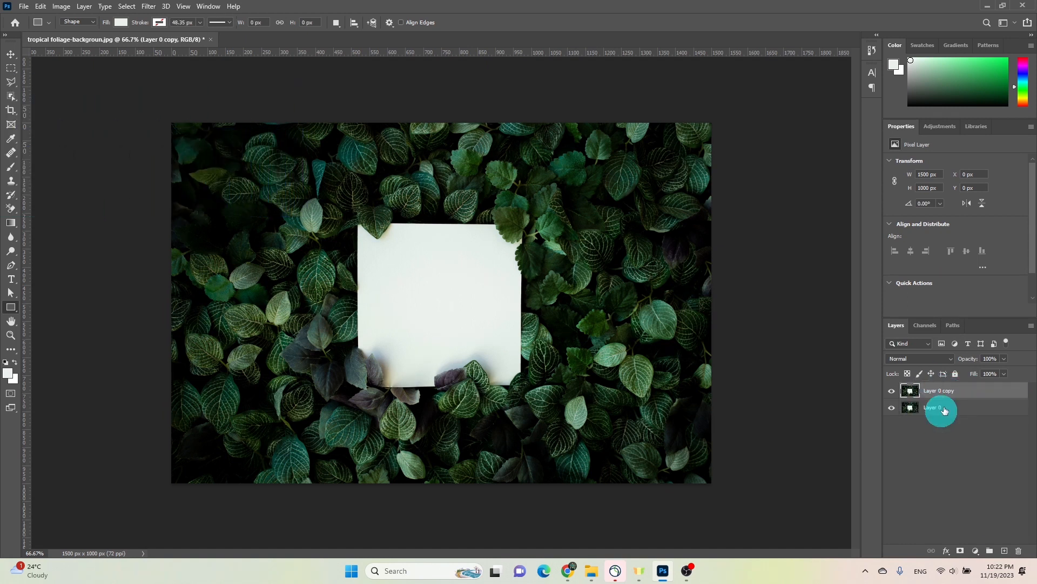
{"action": "left_click", "coordinate": [960, 390]}
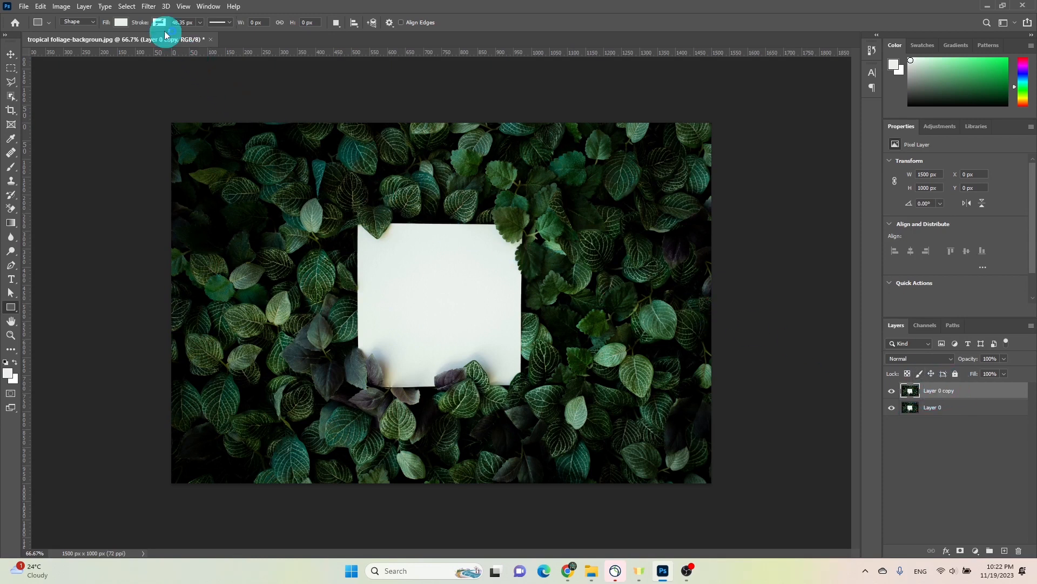
Step: Select the white card using Color Range, sampling it with Fuzziness around 83
{"action": "left_click", "coordinate": [125, 6]}
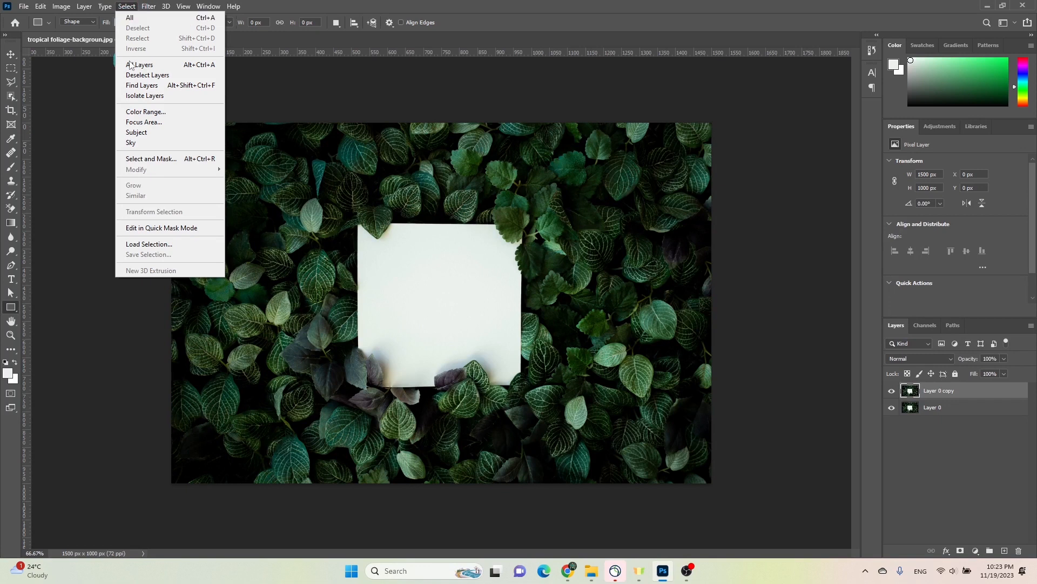
{"action": "mouse_move", "coordinate": [145, 112]}
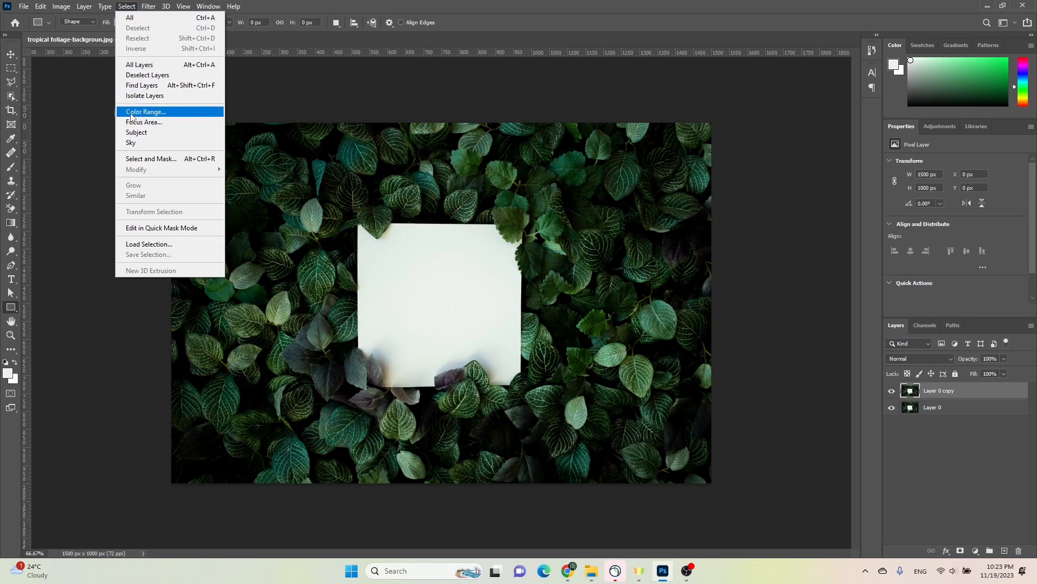
{"action": "left_click", "coordinate": [145, 111]}
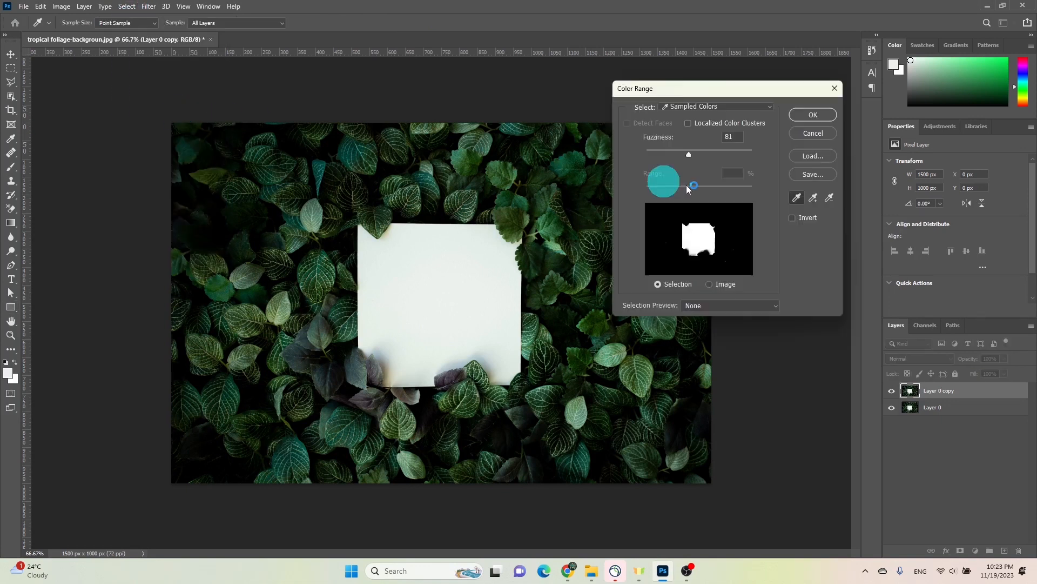
{"action": "left_click", "coordinate": [796, 197]}
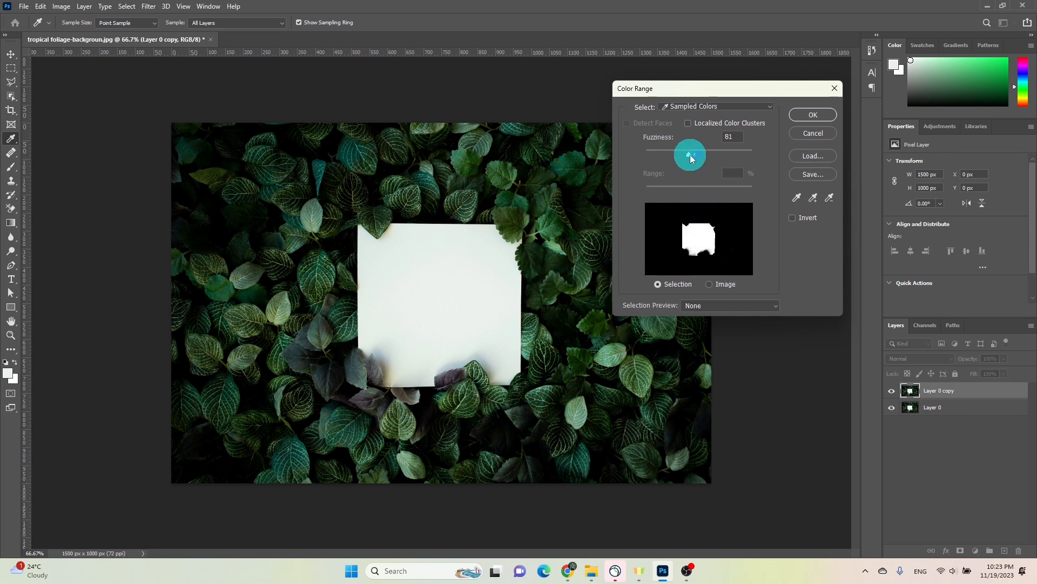
{"action": "left_click_drag", "start_coordinate": [690, 155], "coordinate": [712, 155]}
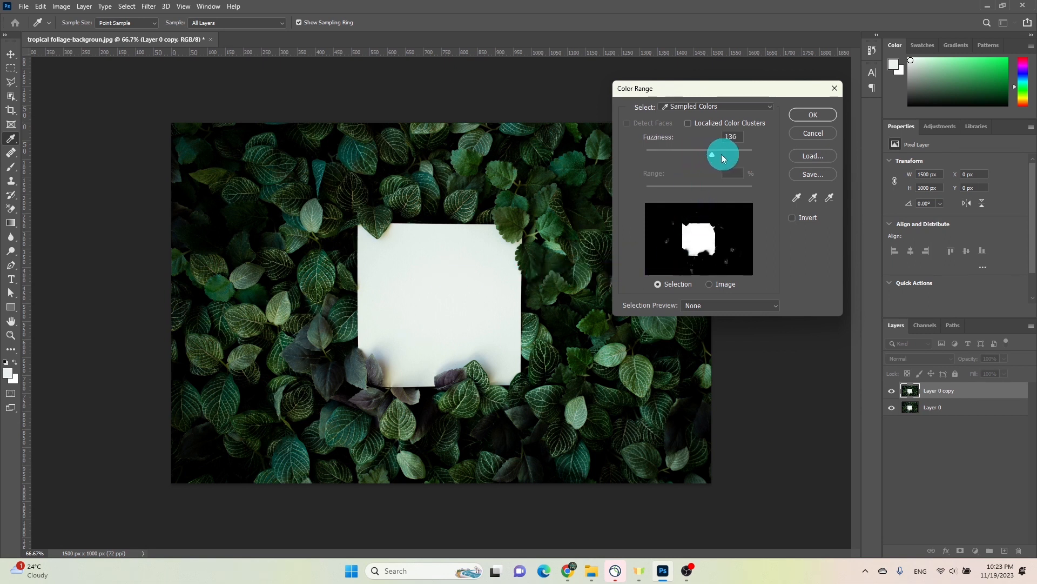
{"action": "left_click_drag", "start_coordinate": [712, 154], "coordinate": [635, 154]}
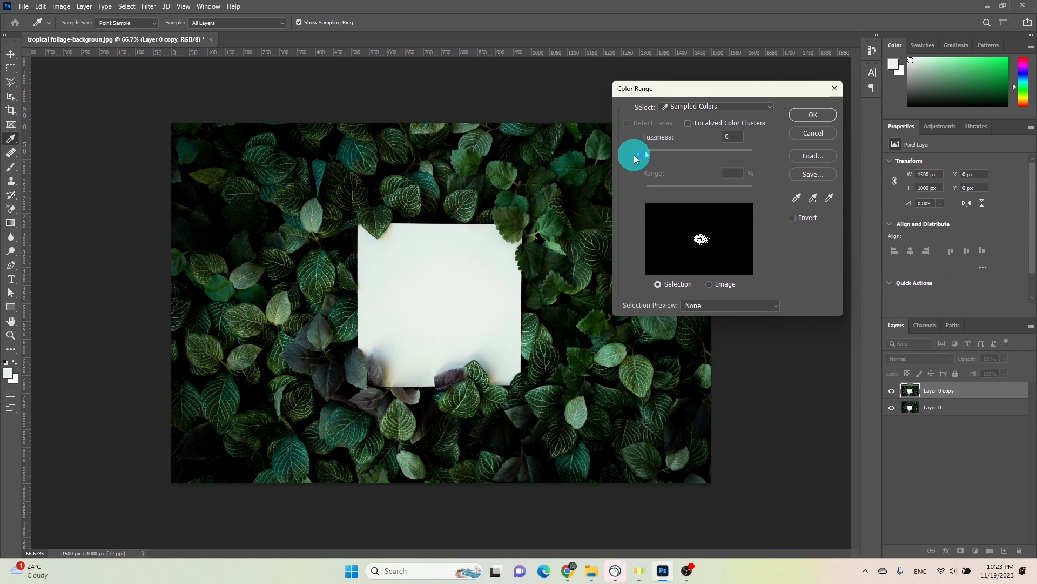
{"action": "left_click_drag", "start_coordinate": [634, 154], "coordinate": [690, 154]}
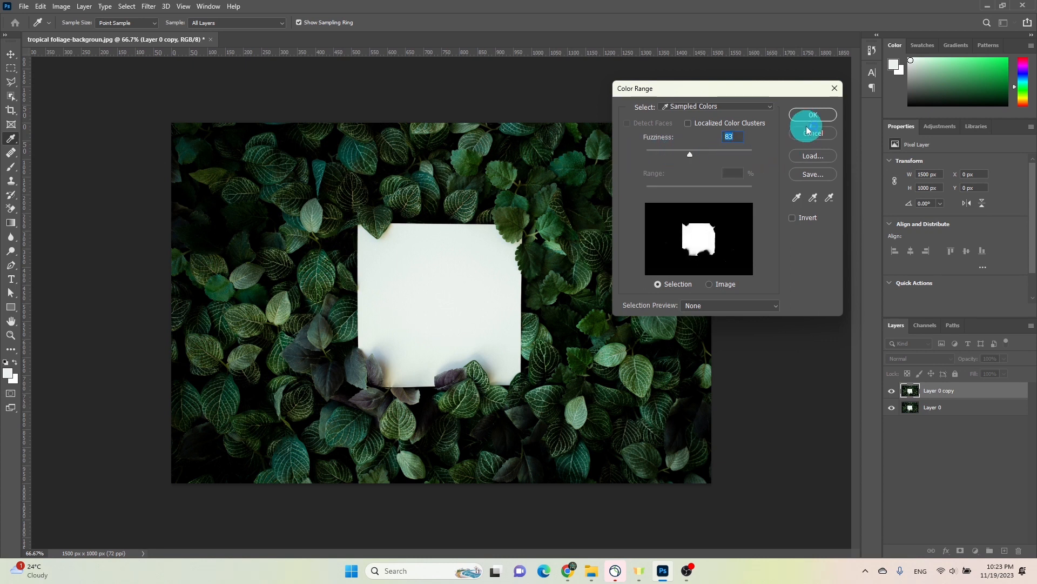
{"action": "left_click", "coordinate": [813, 114]}
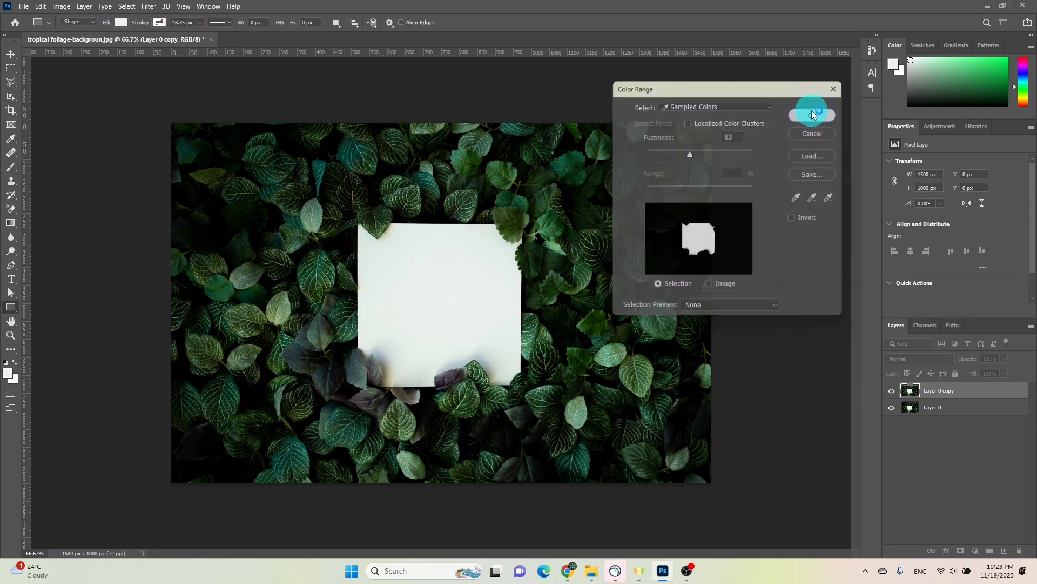
{"action": "left_click", "coordinate": [812, 111]}
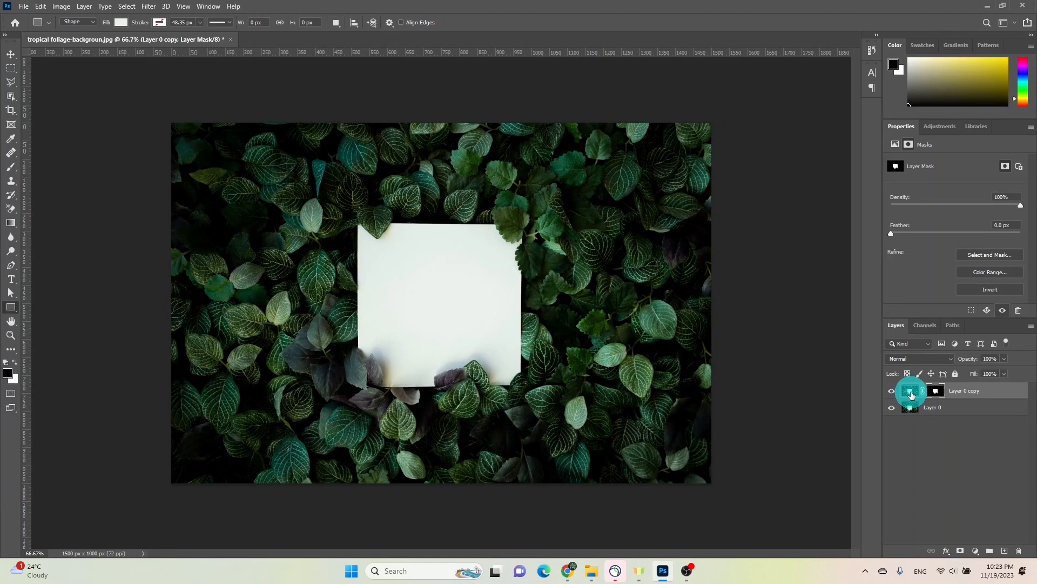
Step: Target Layer 0 copy's image pixels instead of its card mask
{"action": "left_click", "coordinate": [912, 390]}
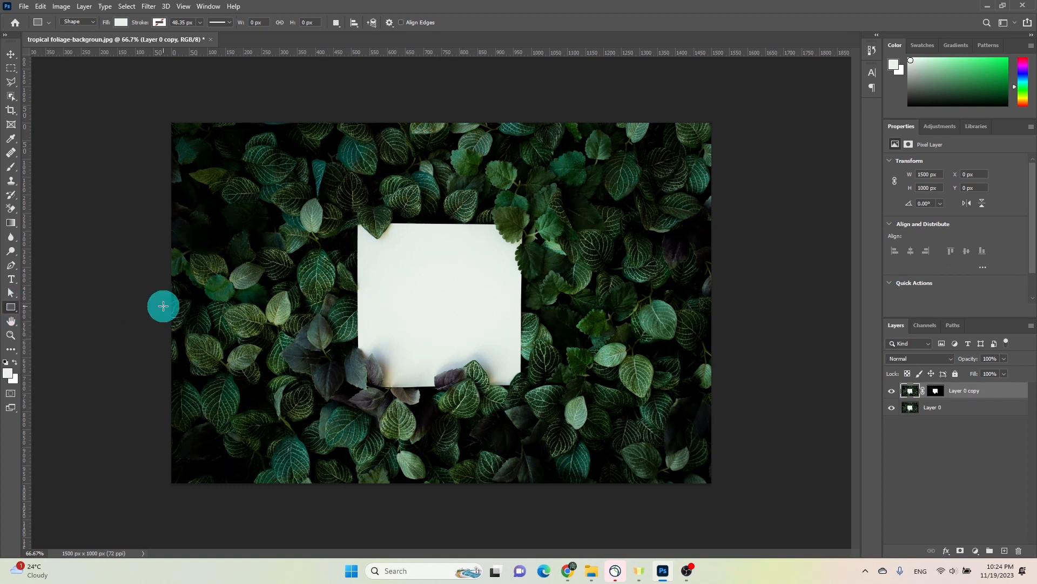
{"action": "mouse_move", "coordinate": [358, 221]}
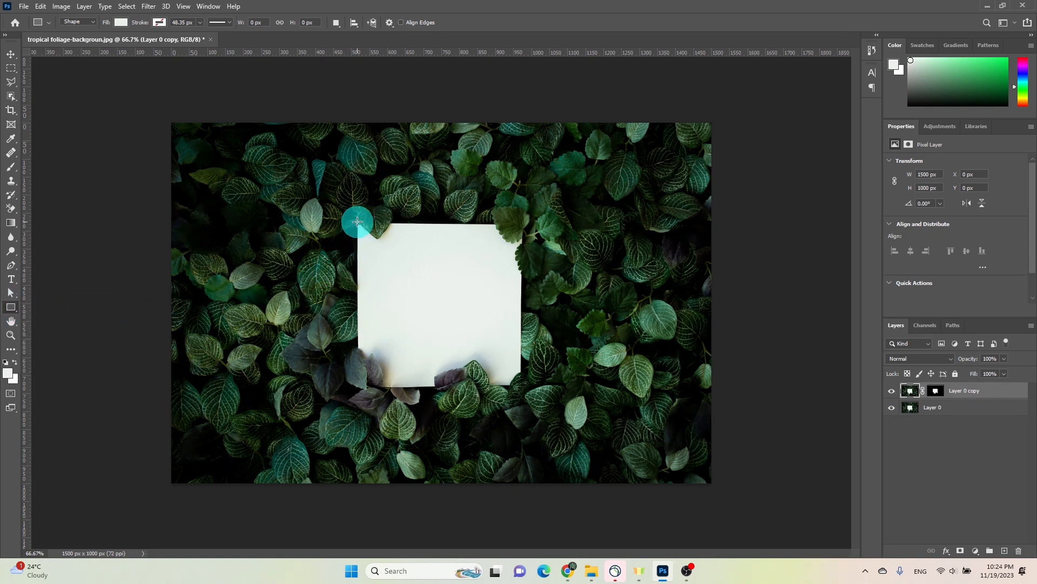
Step: Draw a rectangle covering the white card and convert it to a smart object
{"action": "left_click_drag", "start_coordinate": [357, 222], "coordinate": [506, 381]}
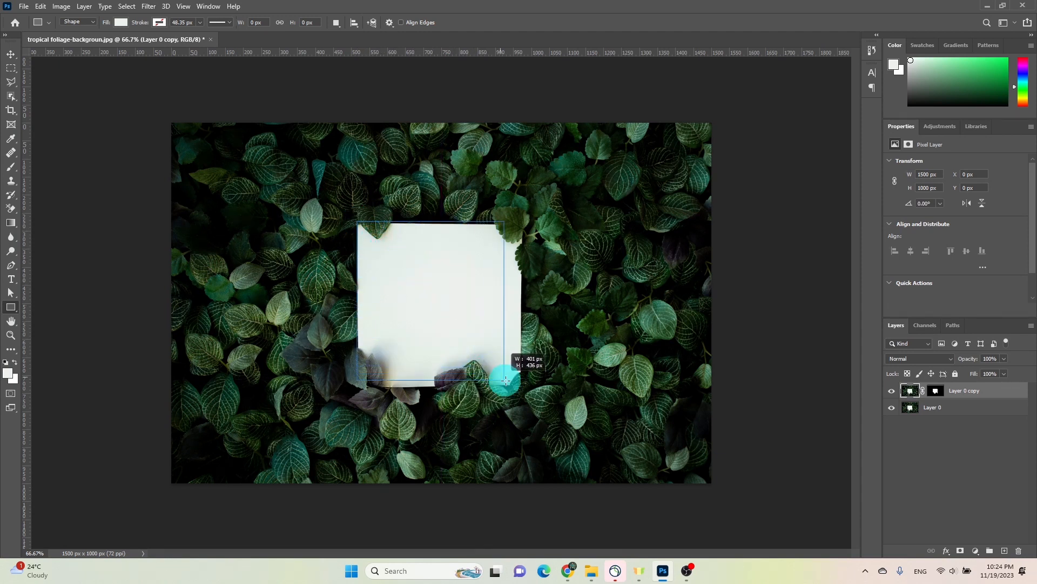
{"action": "left_click_drag", "start_coordinate": [505, 380], "coordinate": [522, 385]}
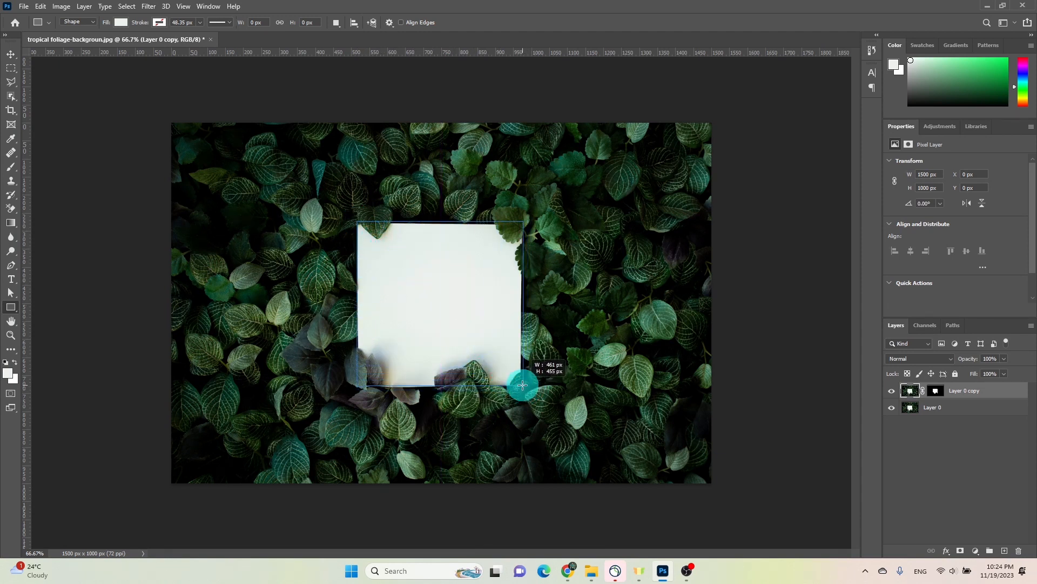
{"action": "left_click_drag", "start_coordinate": [523, 385], "coordinate": [522, 386]}
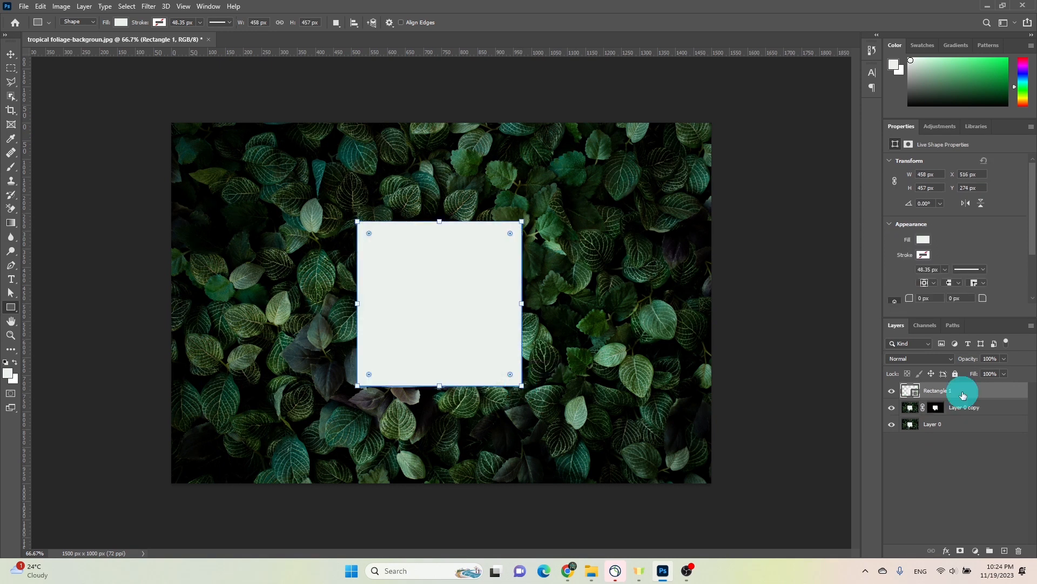
{"action": "right_click", "coordinate": [963, 390]}
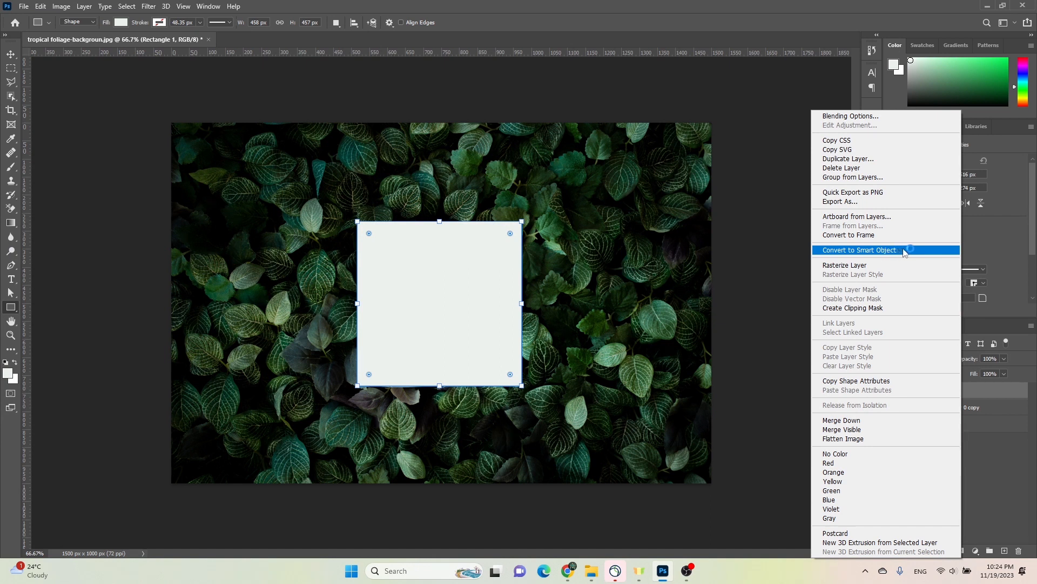
{"action": "left_click", "coordinate": [859, 251]}
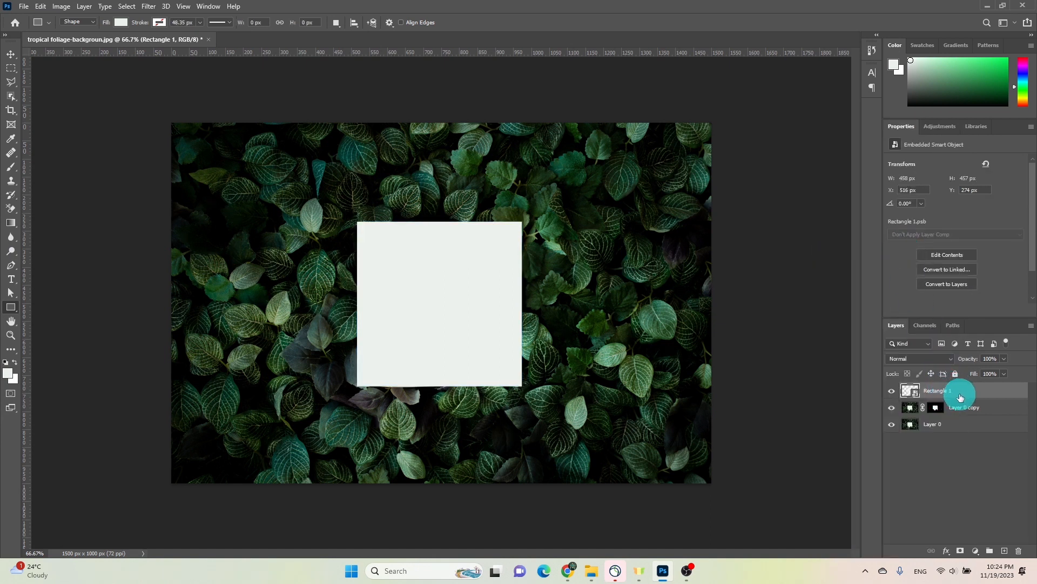
Step: Clip the rectangle to the masked card layer and open its contents
{"action": "right_click", "coordinate": [957, 390]}
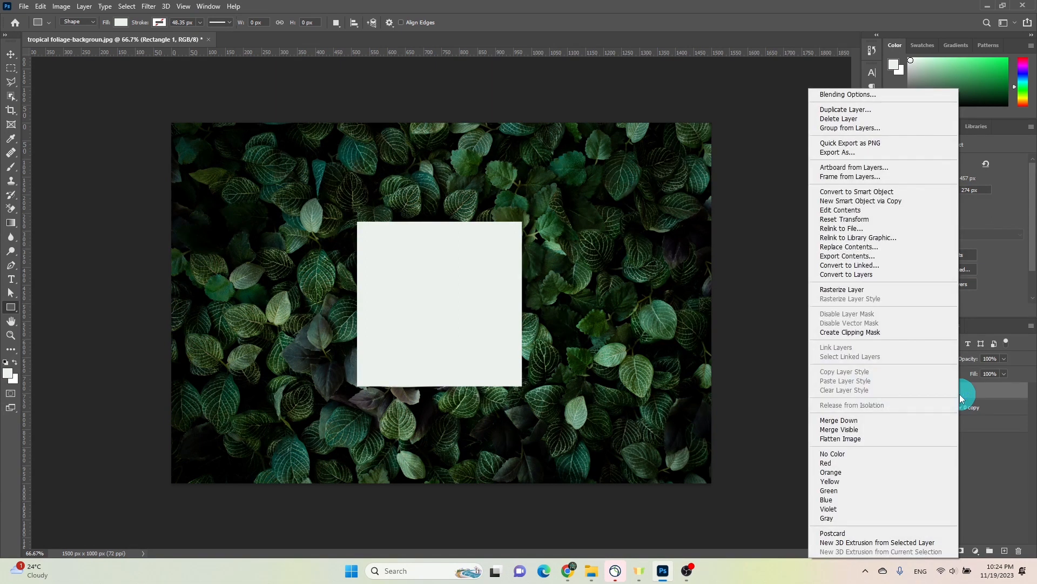
{"action": "mouse_move", "coordinate": [850, 332]}
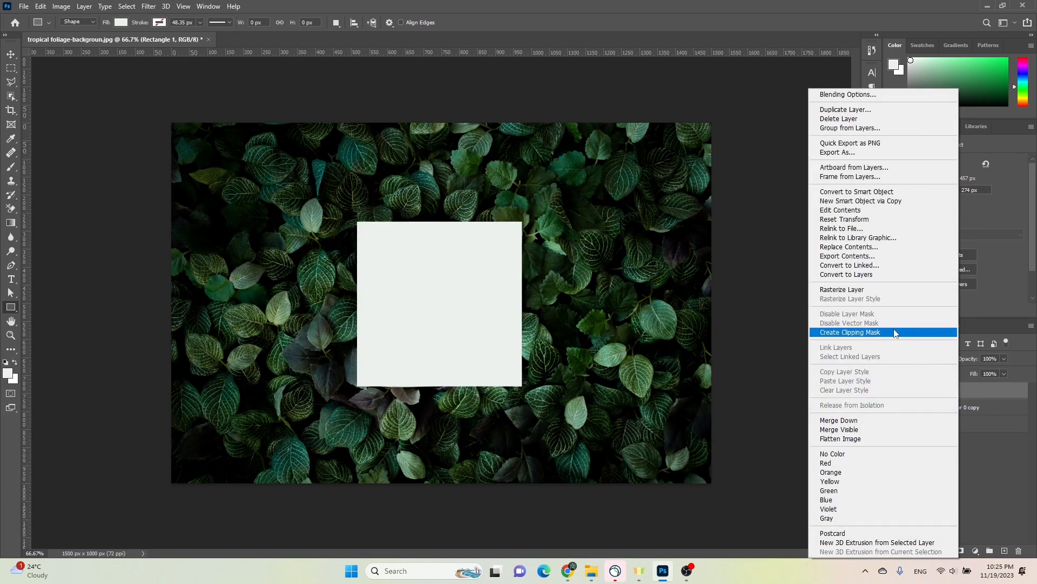
{"action": "left_click", "coordinate": [850, 332]}
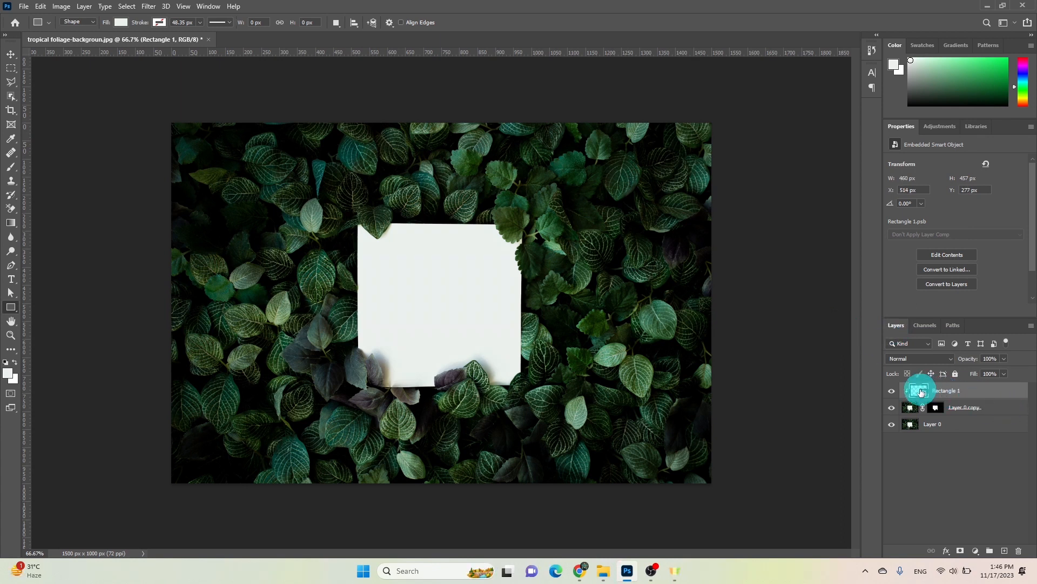
{"action": "double_click", "coordinate": [910, 390]}
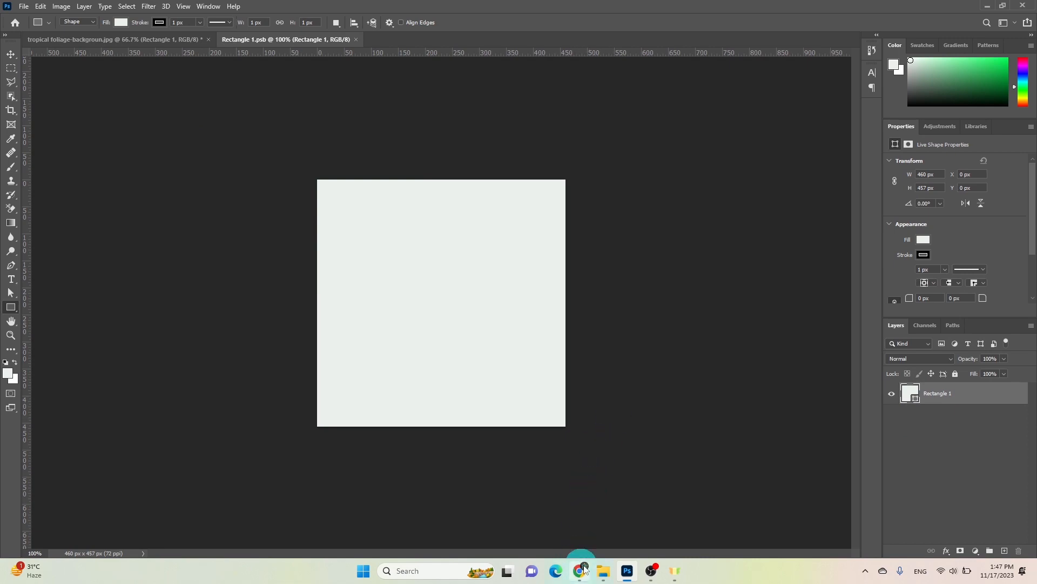
Step: Drag in the Happy Thanksgiving Day design, scale it to fill the square, and close
{"action": "left_click", "coordinate": [604, 570]}
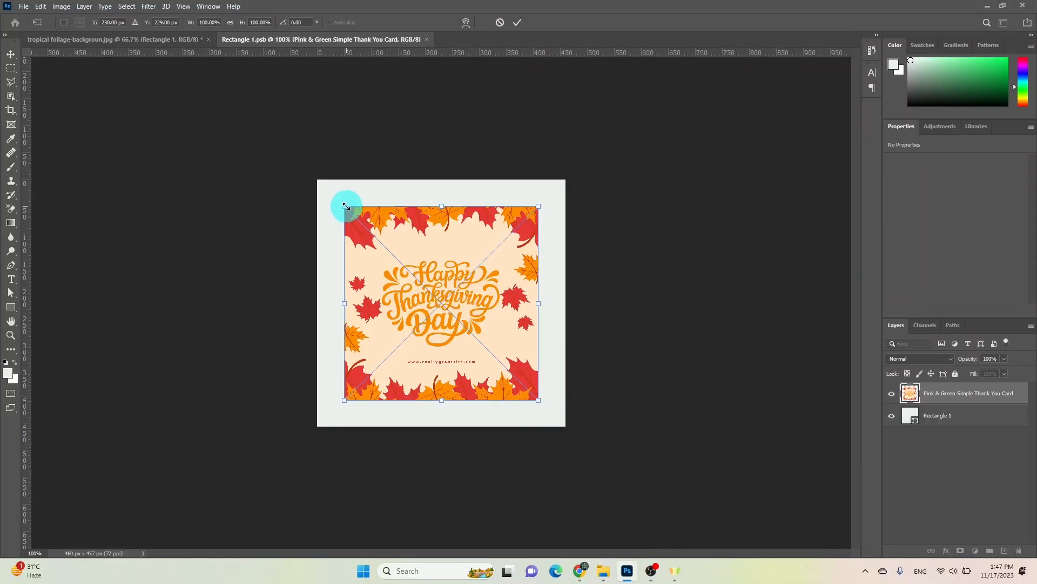
{"action": "left_click_drag", "start_coordinate": [344, 207], "coordinate": [316, 178]}
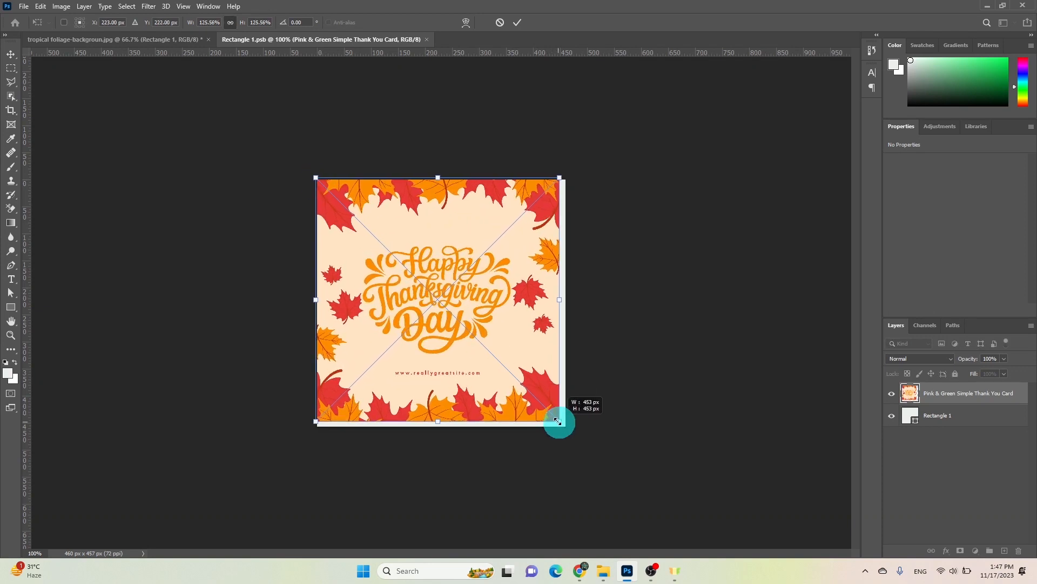
{"action": "left_click_drag", "start_coordinate": [558, 421], "coordinate": [565, 427]}
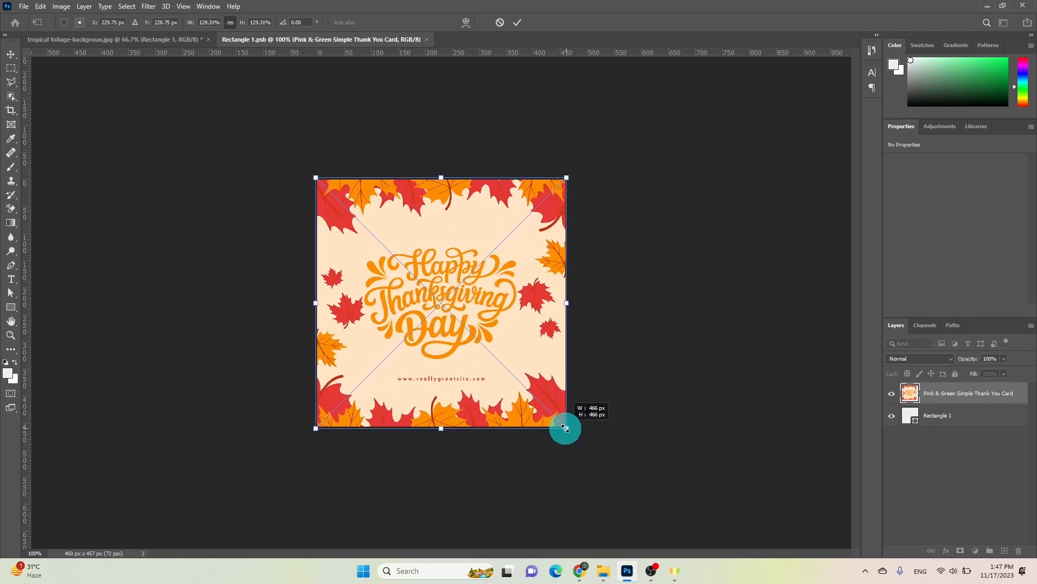
{"action": "left_click", "coordinate": [517, 22]}
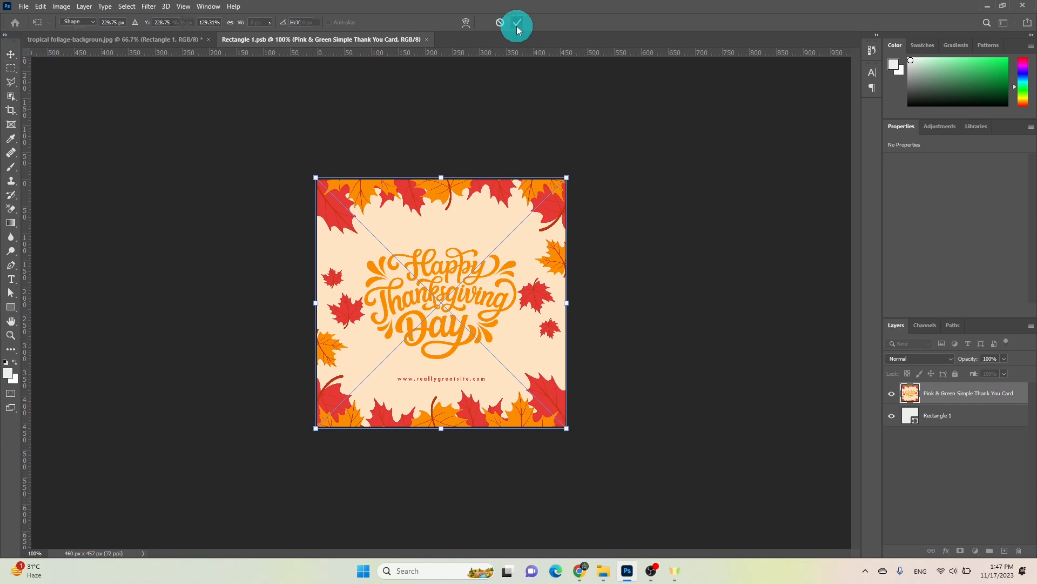
{"action": "left_click", "coordinate": [517, 23]}
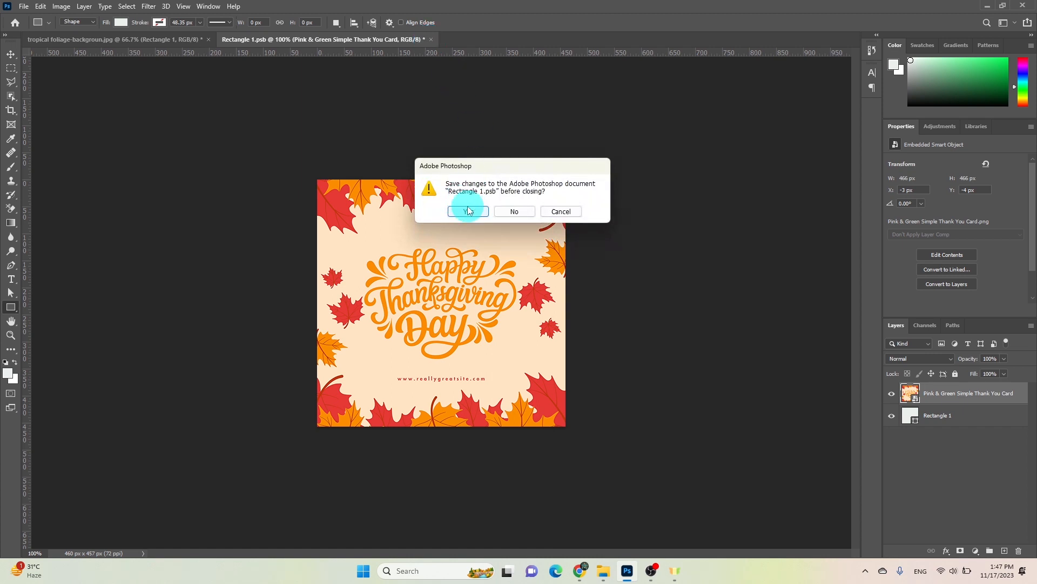
Step: Save the .psb changes and set the Rectangle 1 layer's blend mode to Darken
{"action": "left_click", "coordinate": [468, 211]}
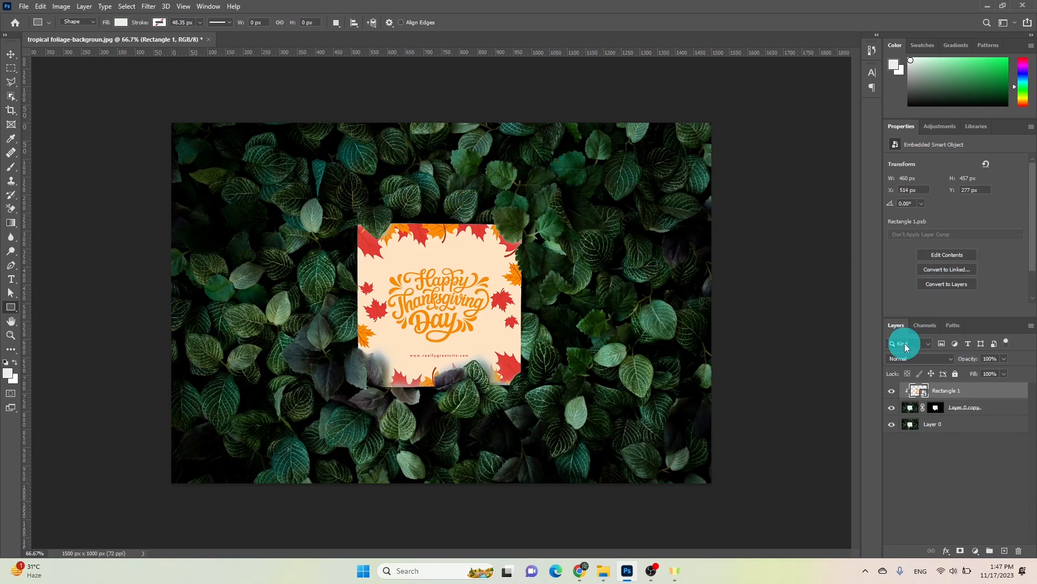
{"action": "left_click", "coordinate": [918, 358]}
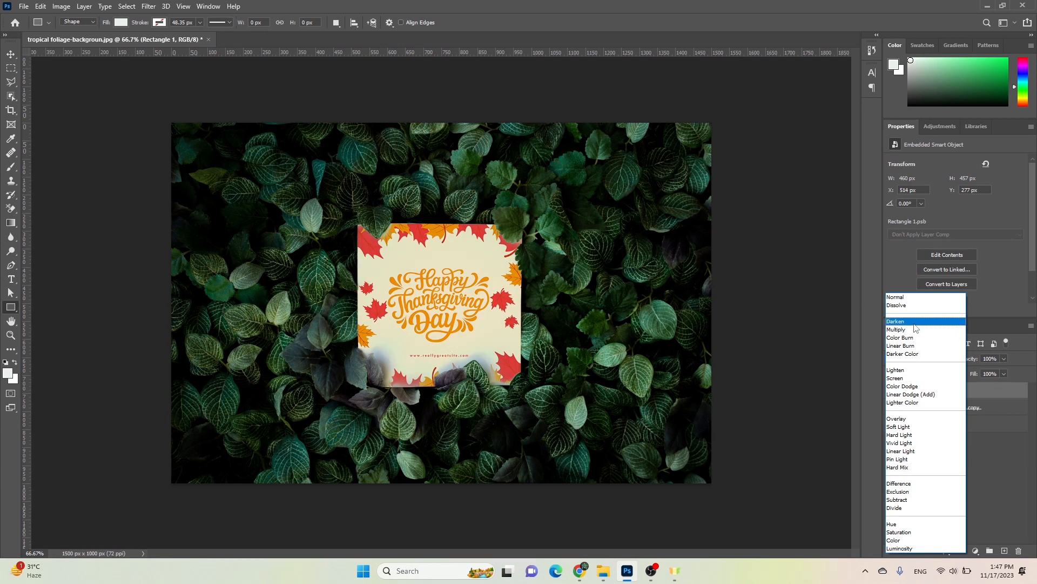
{"action": "left_click", "coordinate": [896, 321]}
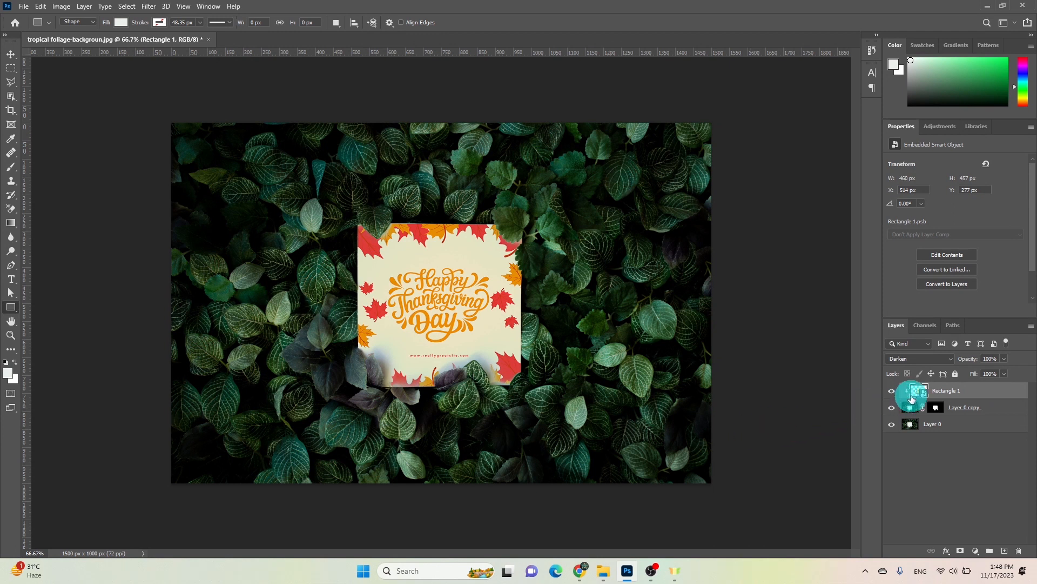
Step: Drop the watercolour giraffe design into the card's contents, then close and save the .psb
{"action": "double_click", "coordinate": [916, 390]}
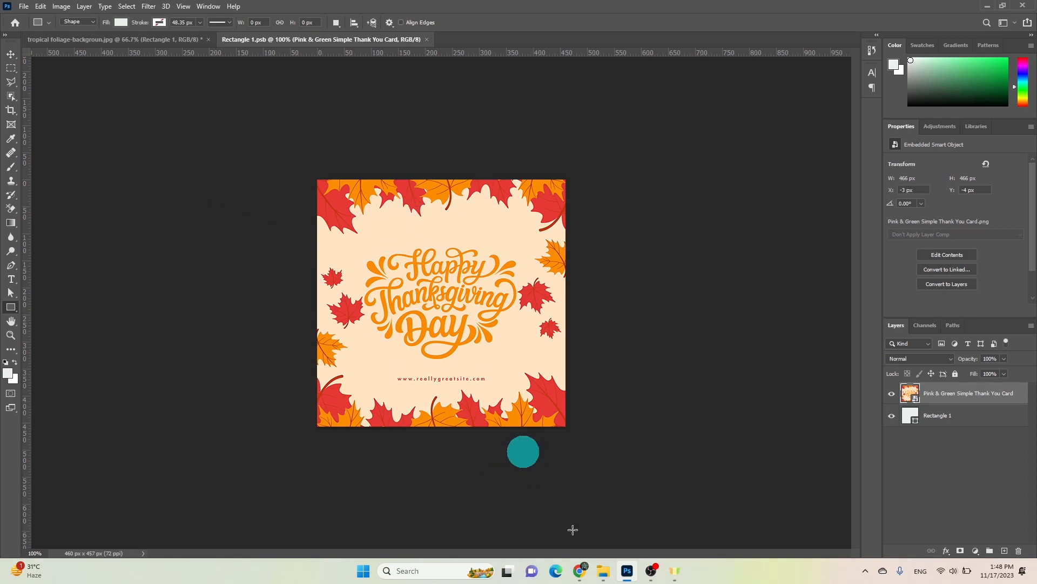
{"action": "left_click", "coordinate": [602, 571]}
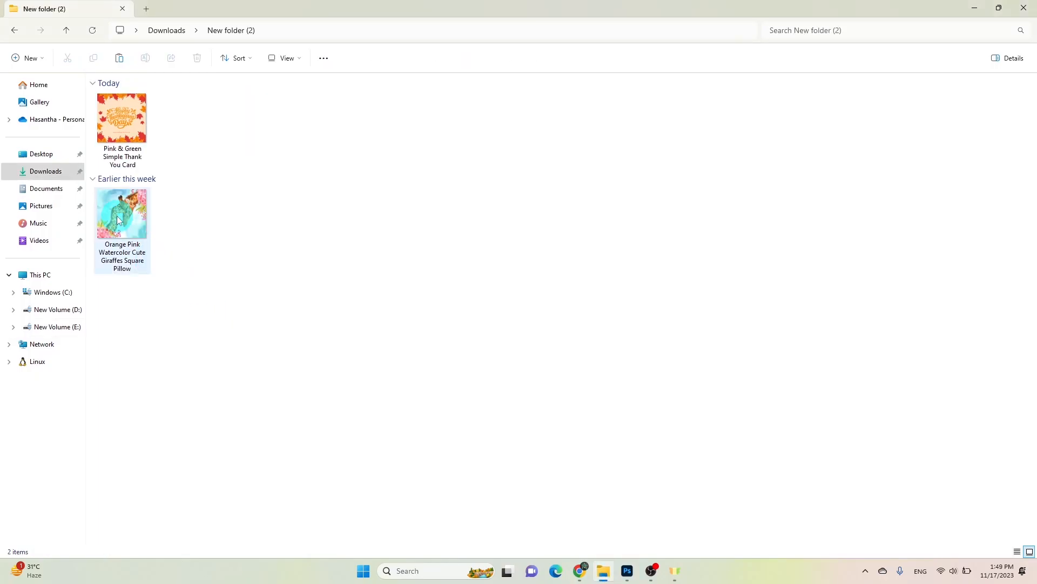
{"action": "left_click_drag", "start_coordinate": [121, 212], "coordinate": [614, 530]}
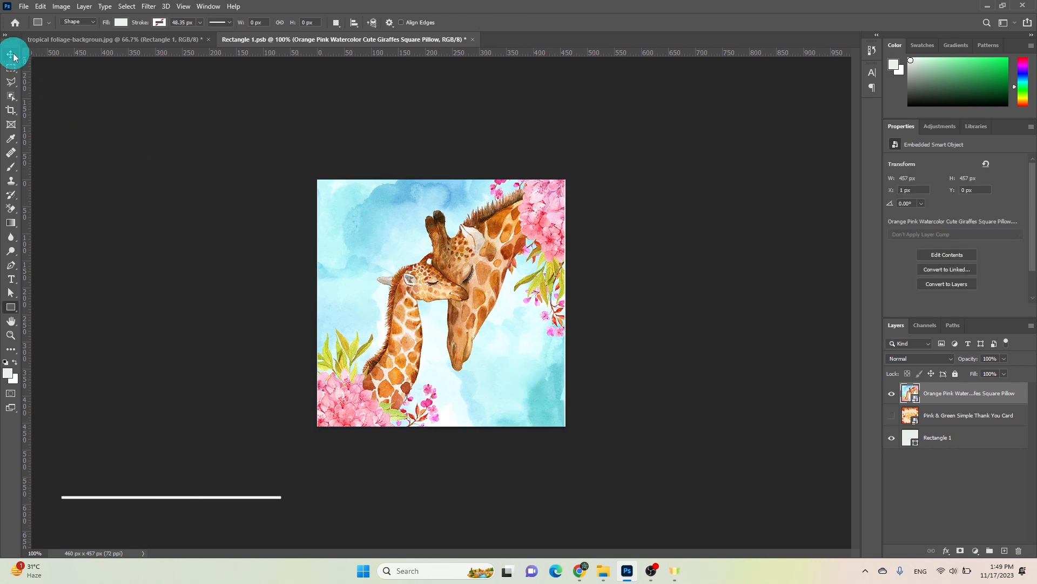
{"action": "left_click", "coordinate": [9, 54]}
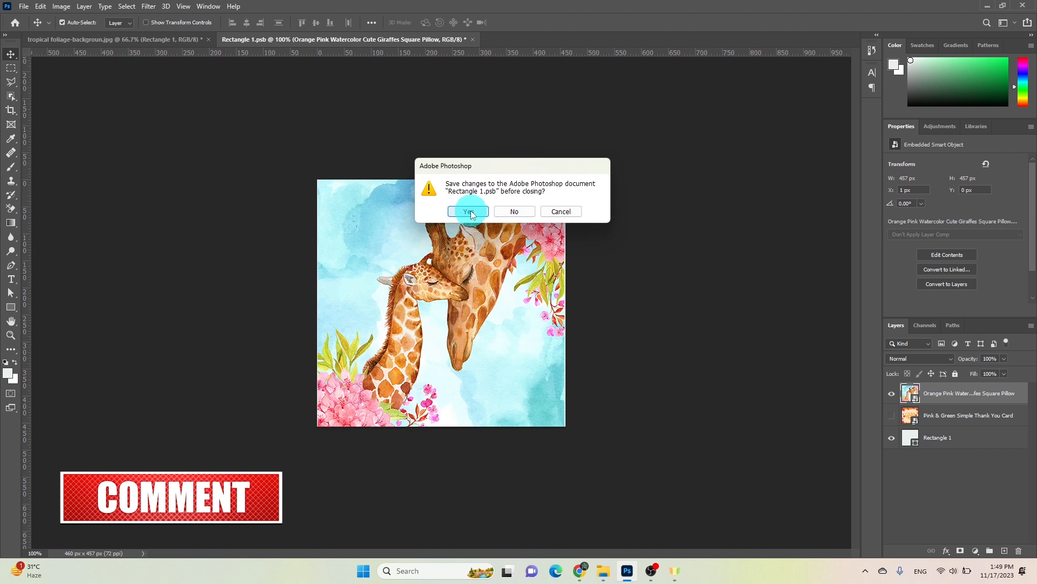
{"action": "left_click", "coordinate": [468, 212]}
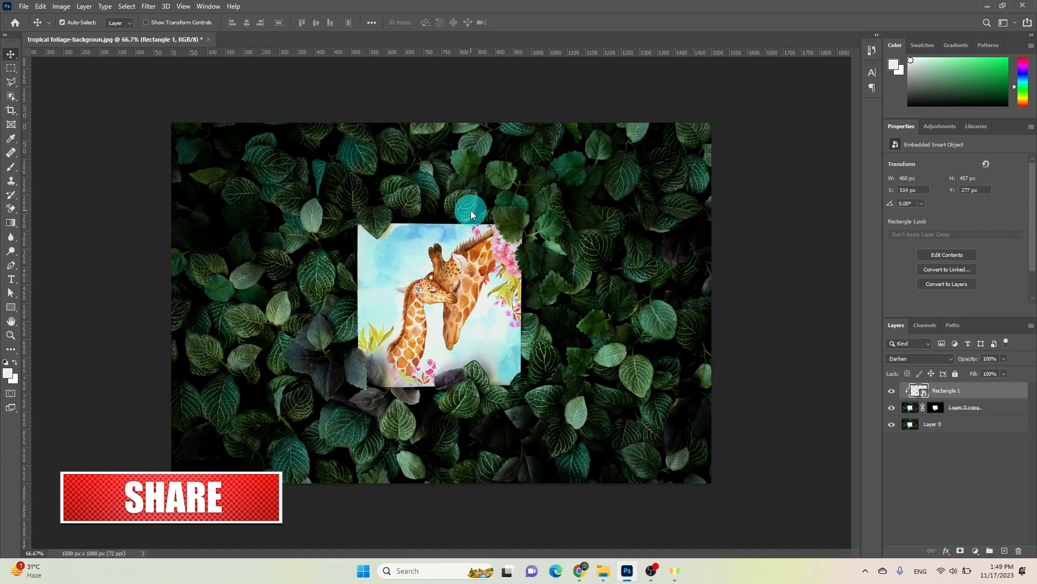